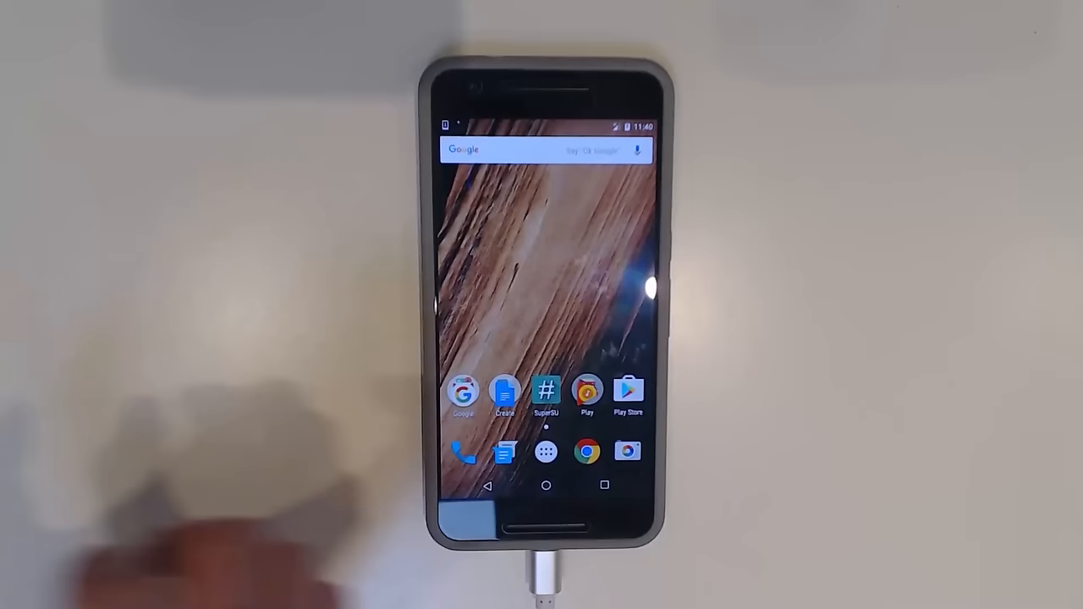
# Show the SuperSU app confirming root, then view About phone in the phone's Settings
pyautogui.click(547, 393)
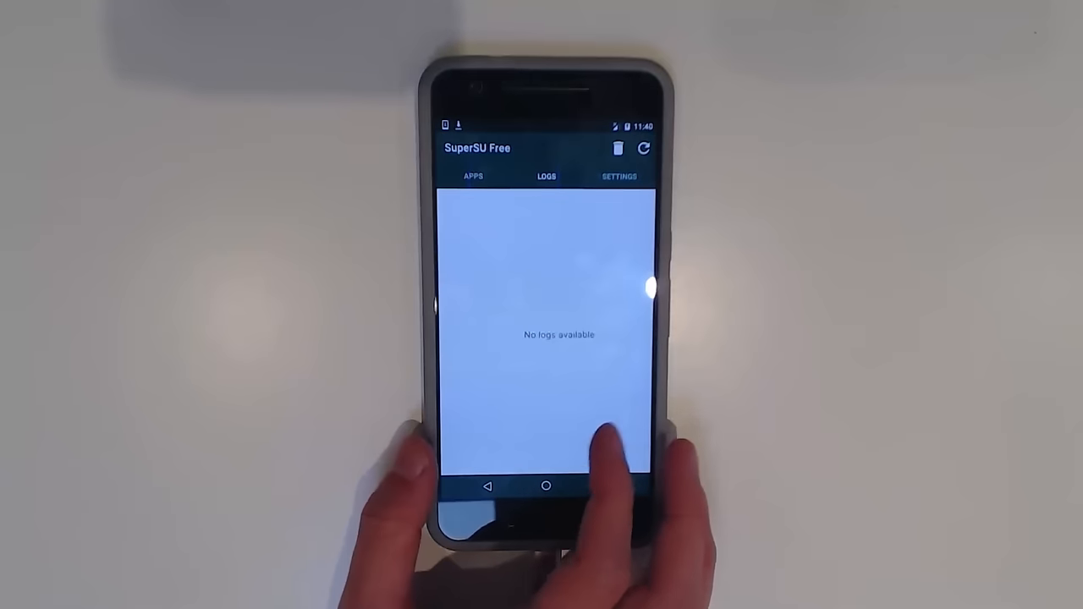
pyautogui.click(620, 176)
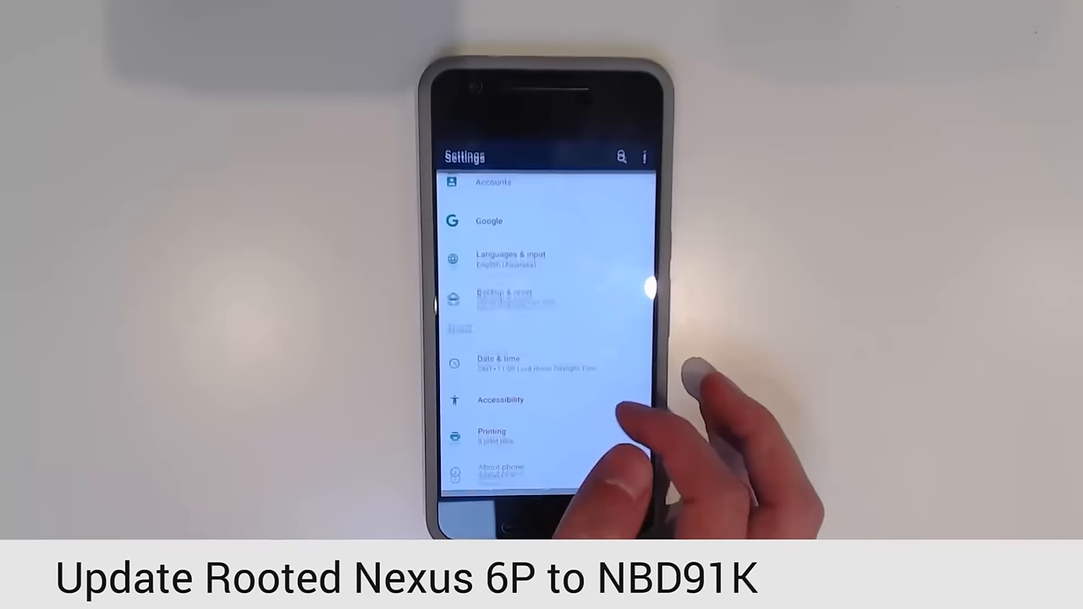
pyautogui.click(500, 472)
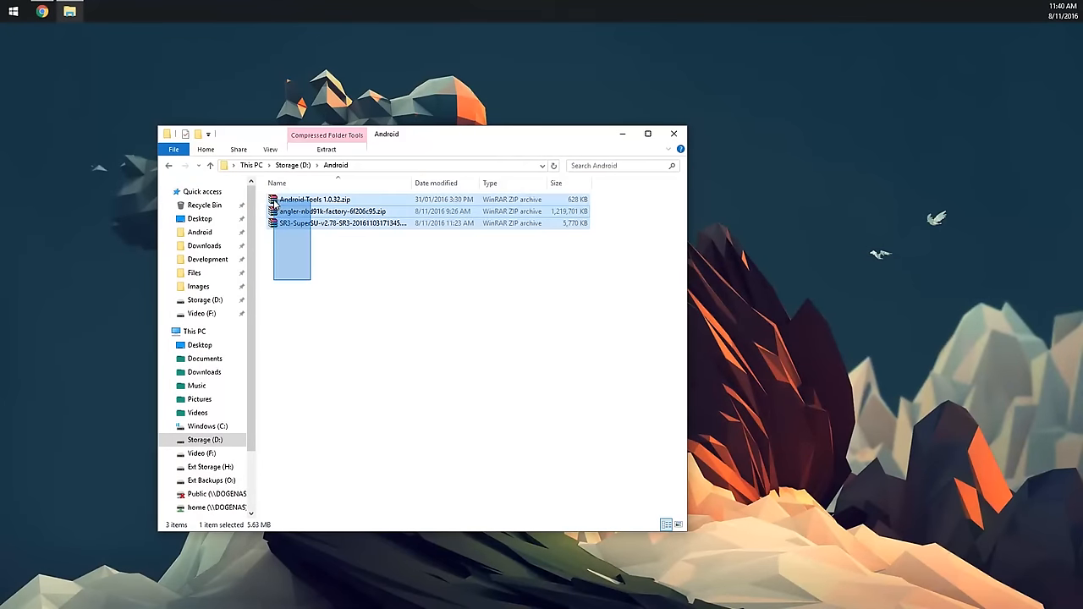
# Review the SuperSU and angler NBD91K zips, then view Android Tools 1.0.32.zip's adb and fastboot files in WinRAR
pyautogui.click(338, 224)
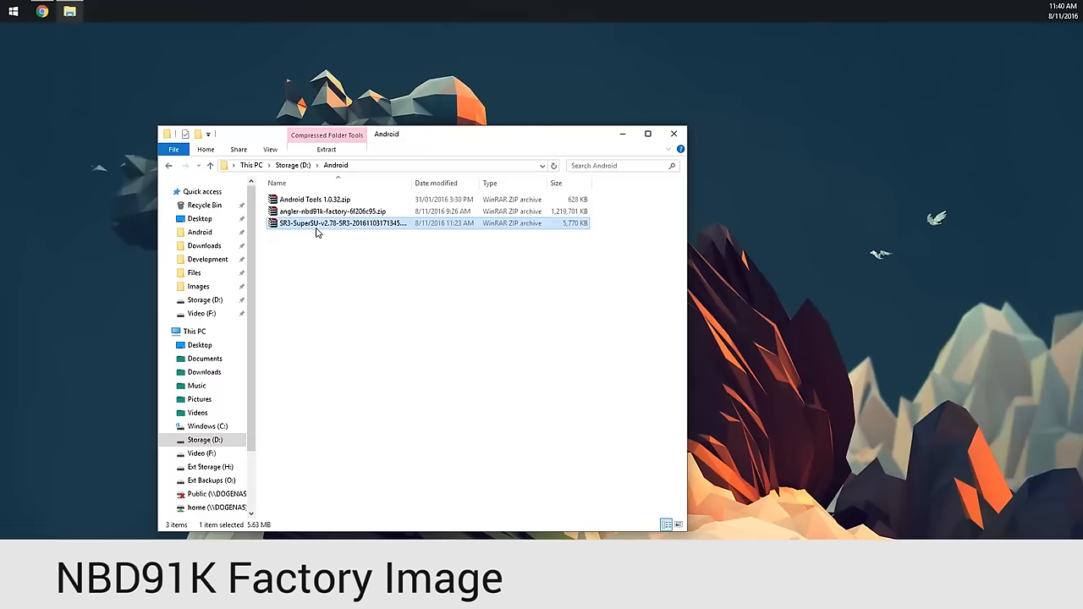
pyautogui.click(332, 209)
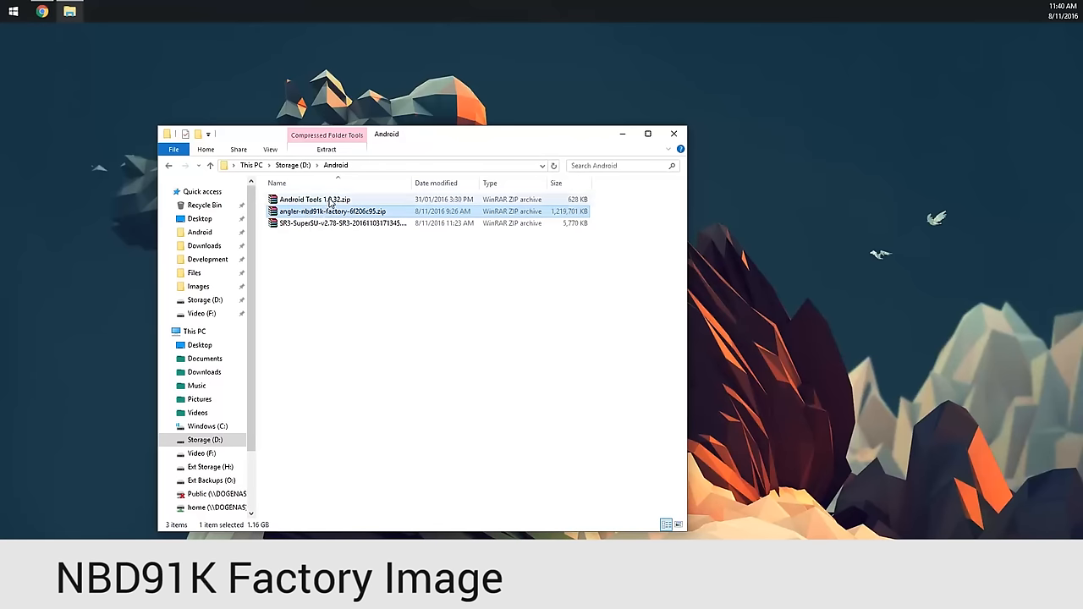
pyautogui.doubleClick(314, 199)
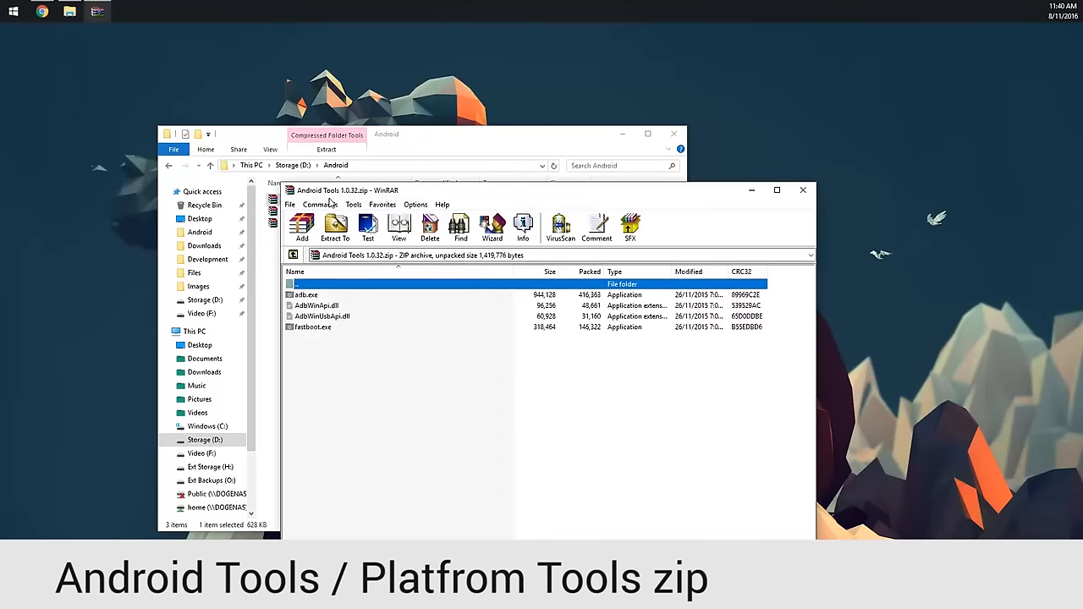
pyautogui.click(802, 190)
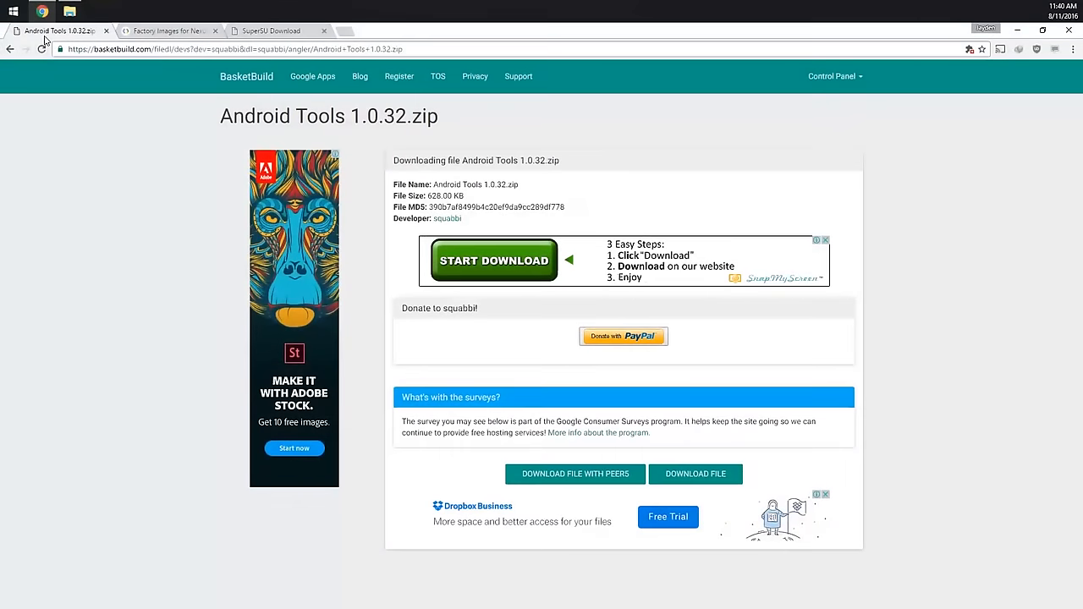
pyautogui.moveTo(59, 31)
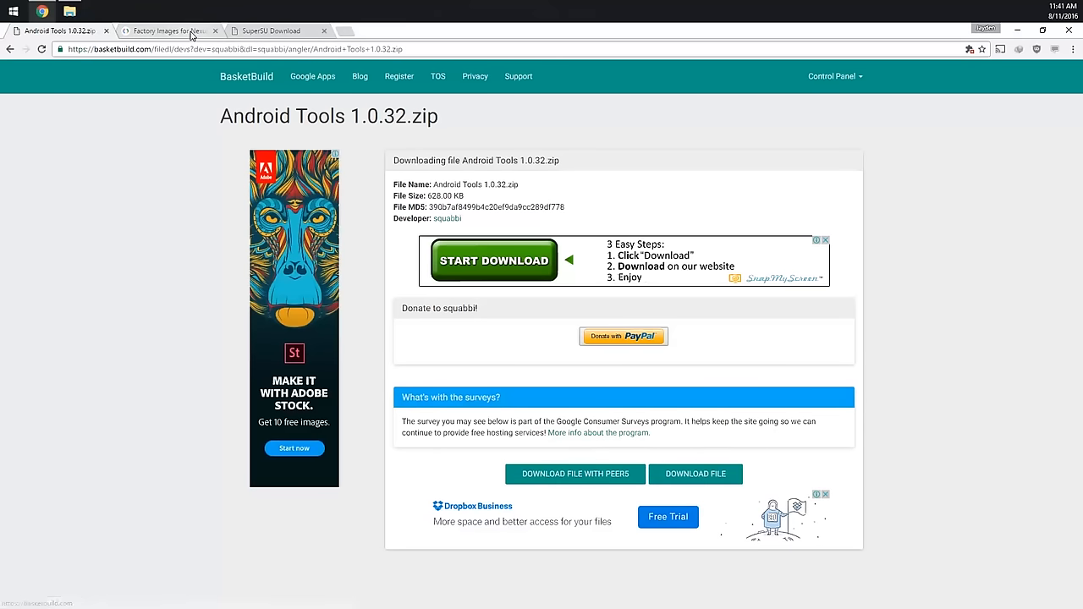
# Locate the Nexus 6P angler NBD91K November 2016 build in the Google factory image list
pyautogui.click(166, 30)
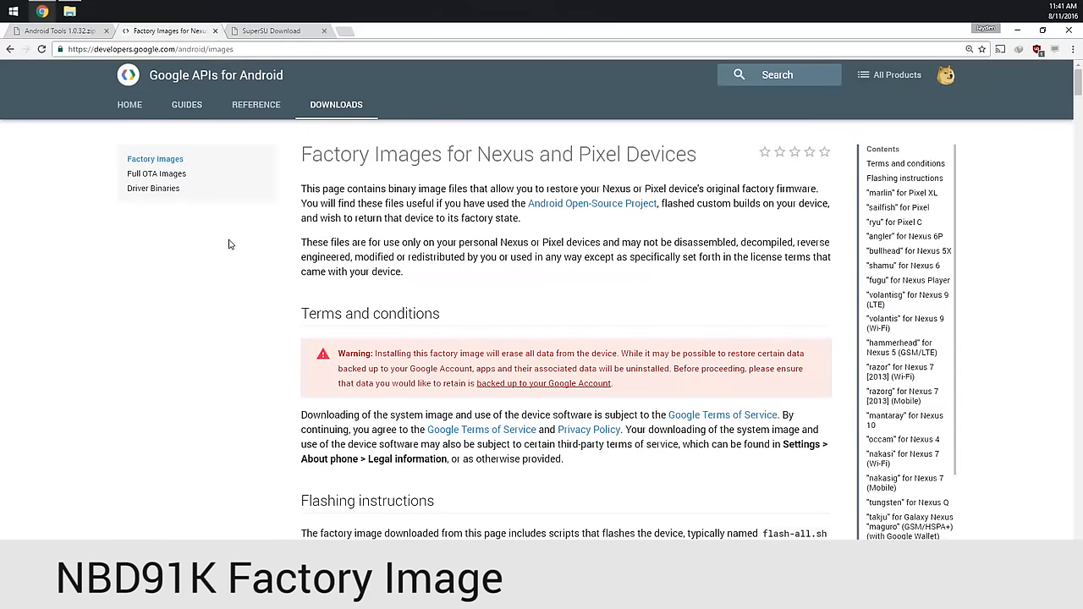
pyautogui.scroll(-3)
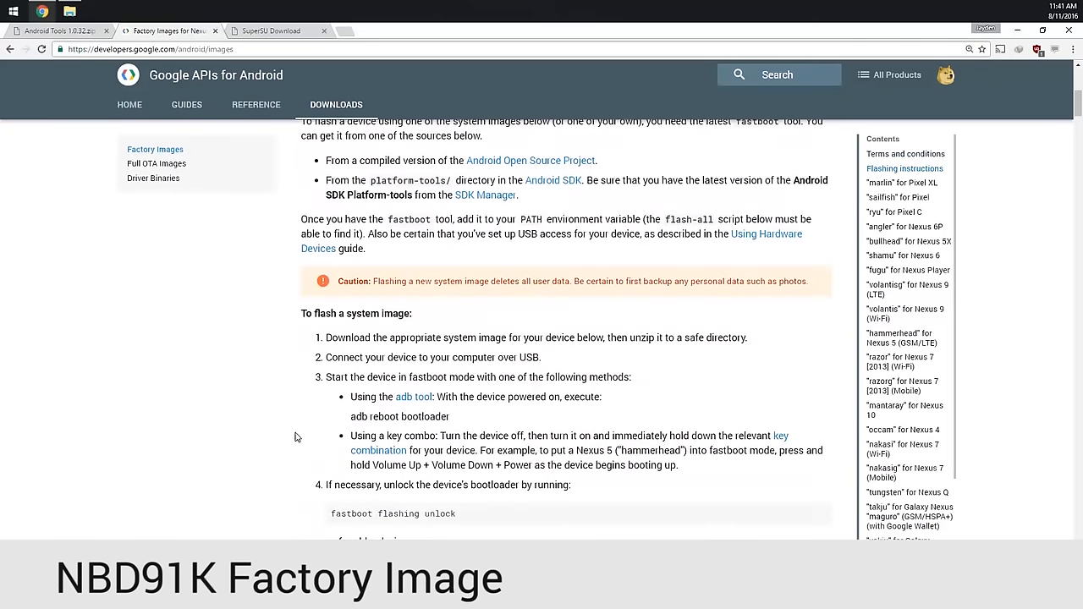
pyautogui.scroll(-3)
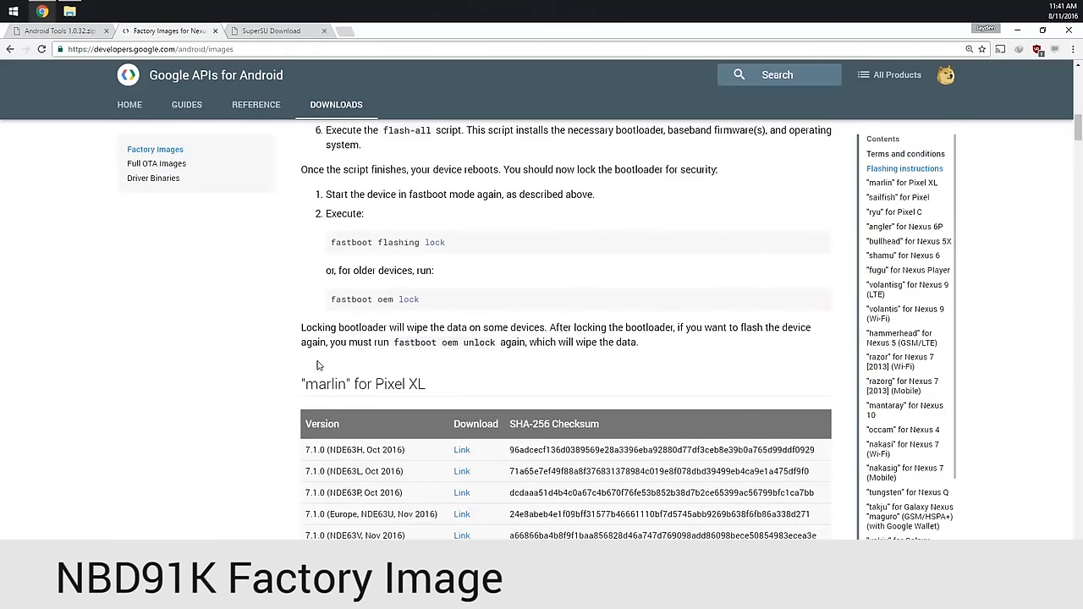
pyautogui.scroll(-3)
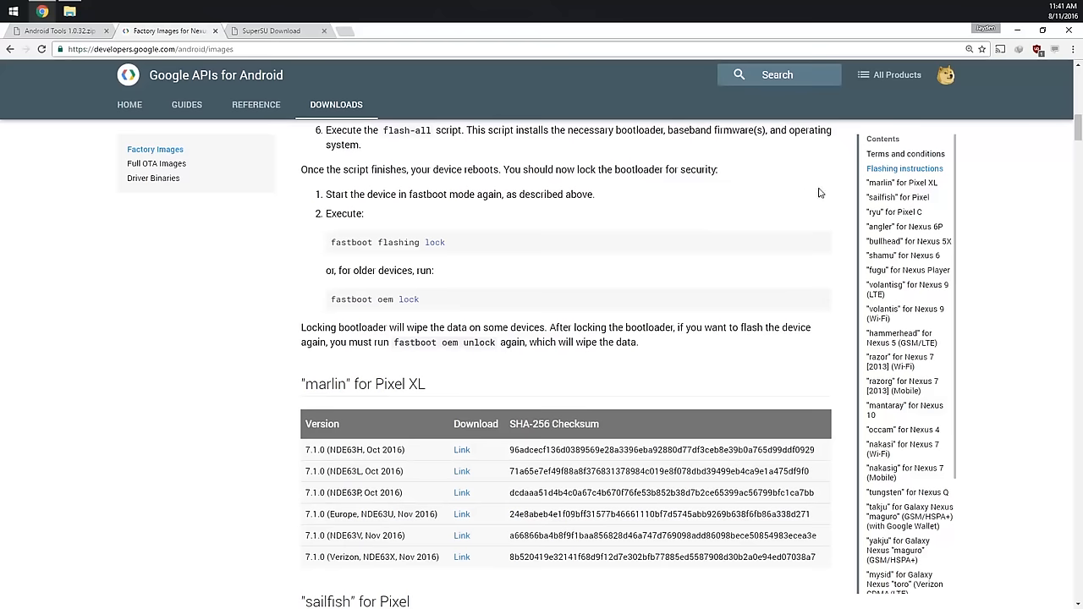
pyautogui.click(903, 227)
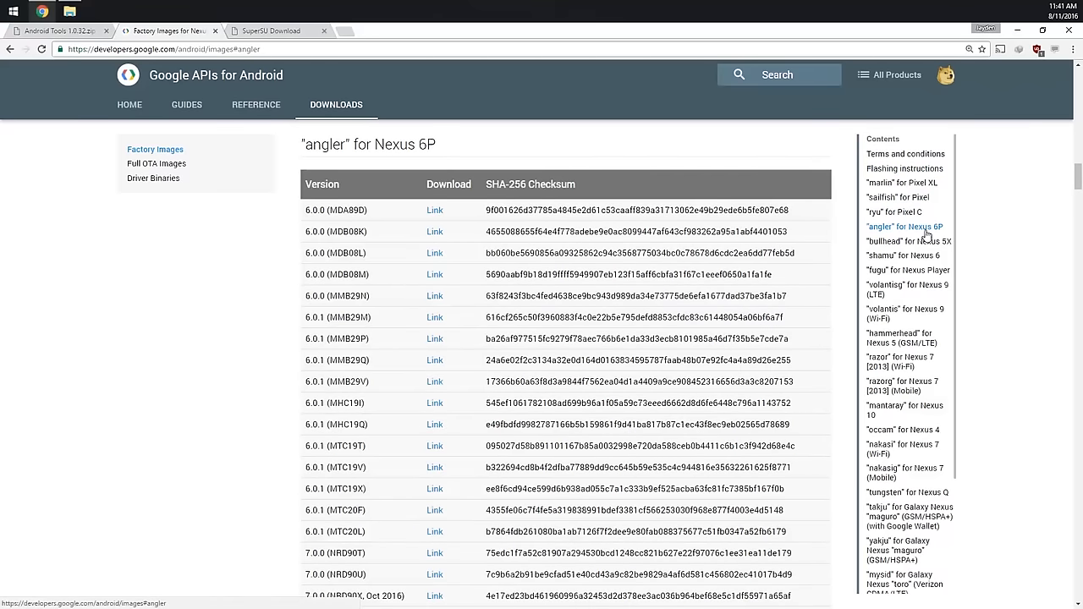
pyautogui.moveTo(318, 213)
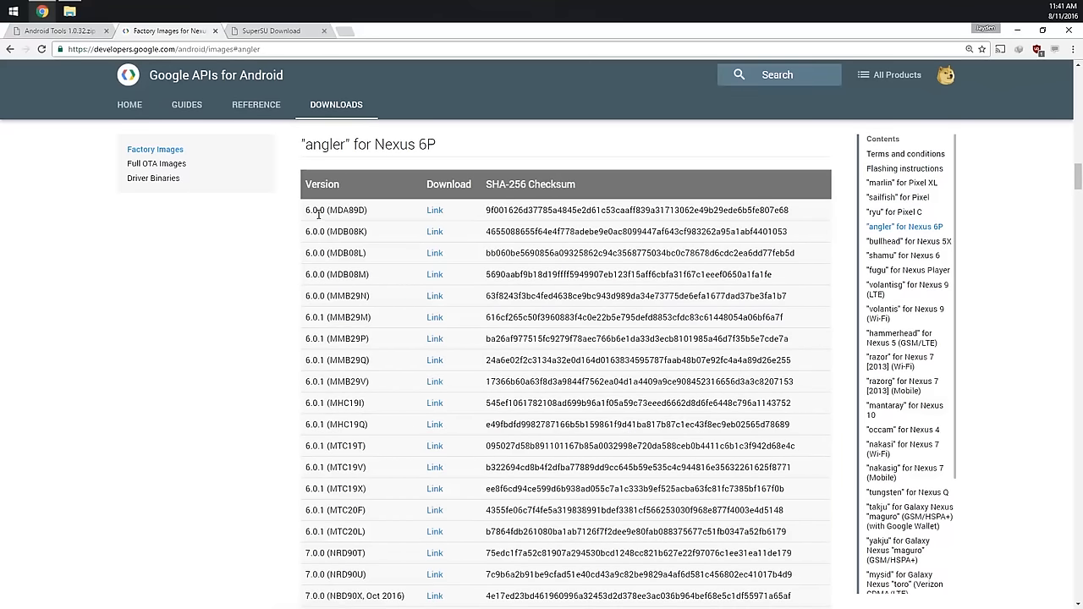
pyautogui.scroll(-3)
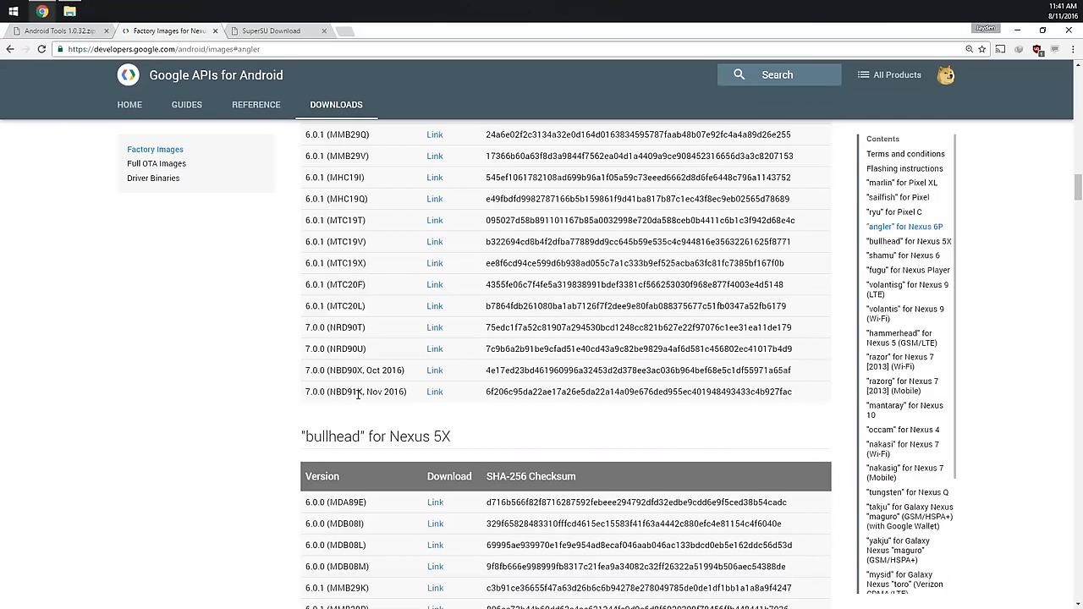
pyautogui.moveTo(393, 406)
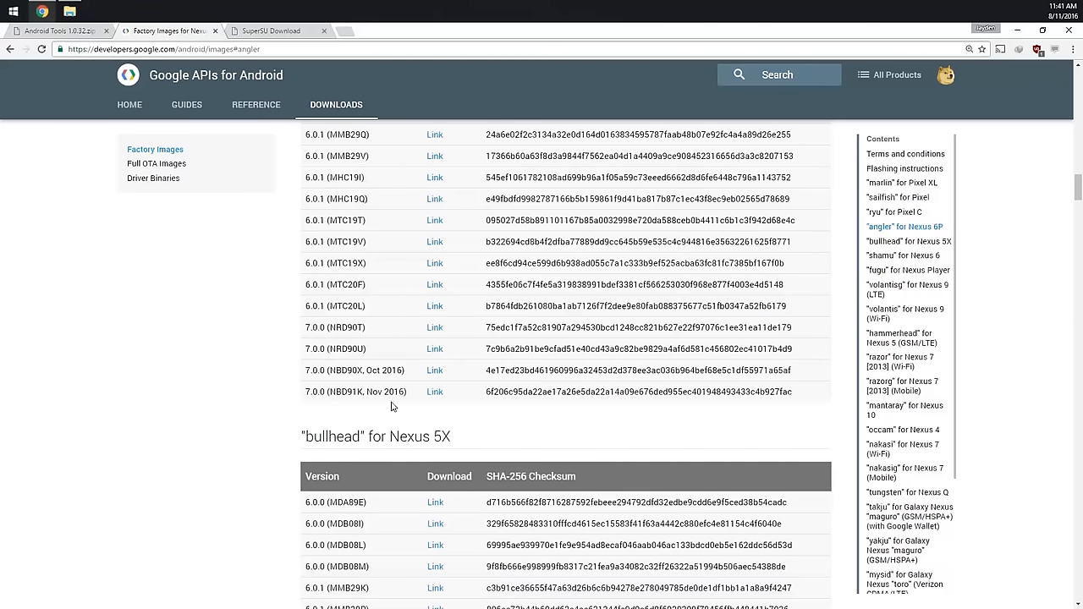
pyautogui.moveTo(281, 81)
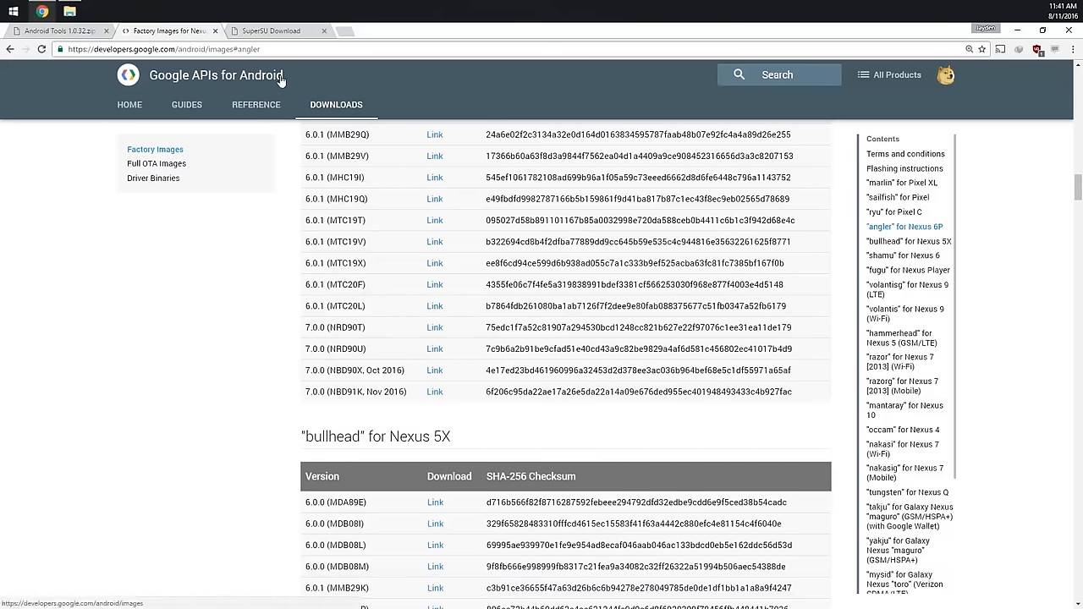
pyautogui.click(271, 31)
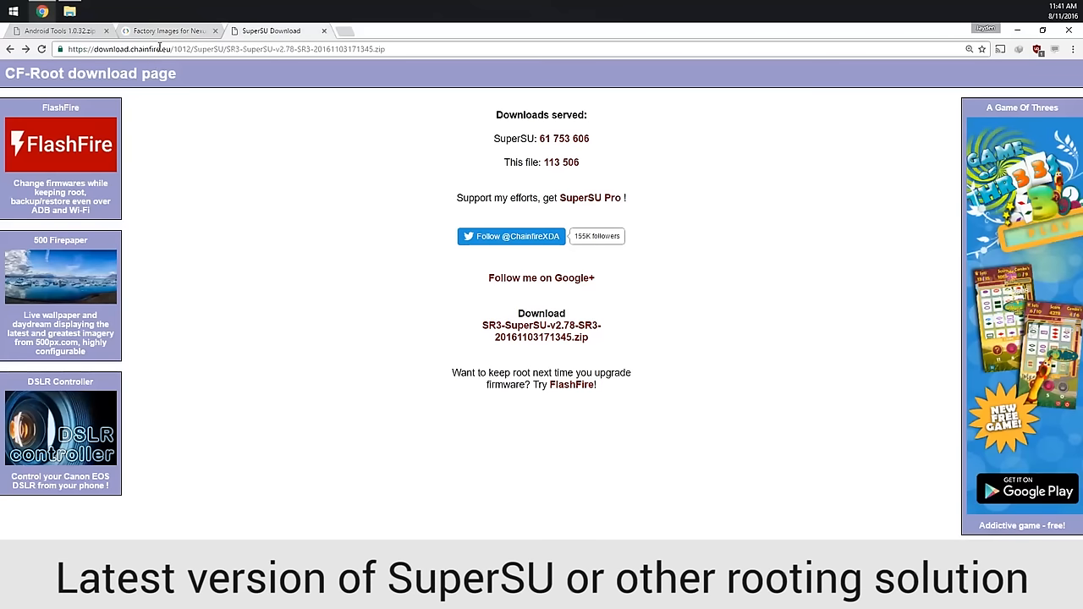
# Bring the Android folder with the three downloaded zips back into view
pyautogui.click(70, 11)
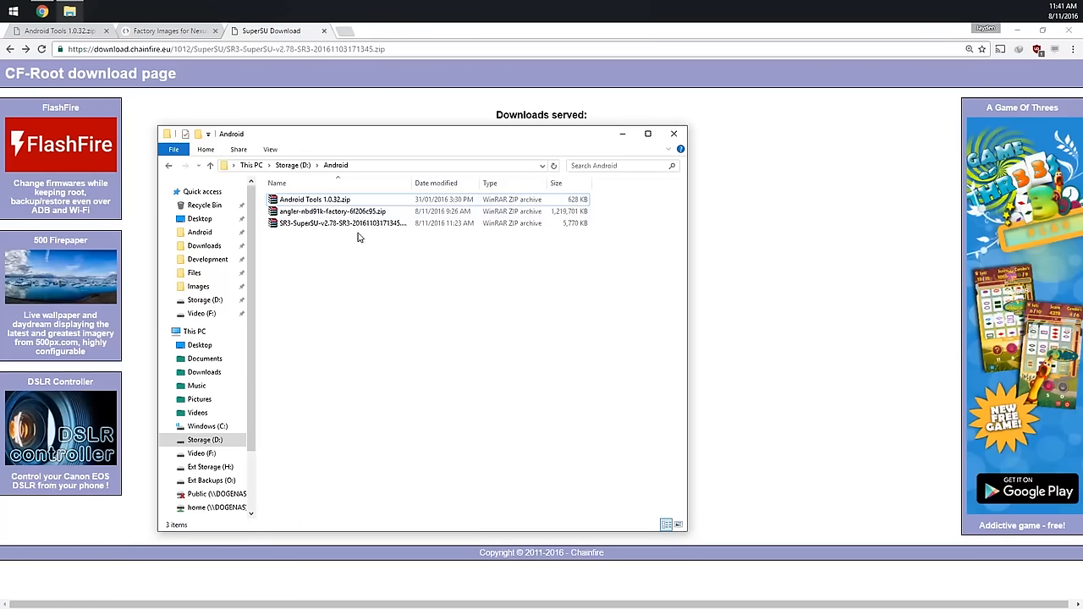
# Extract adb, fastboot and the DLLs into Android, then view the angler-nbd91k factory zip in WinRAR
pyautogui.doubleClick(315, 199)
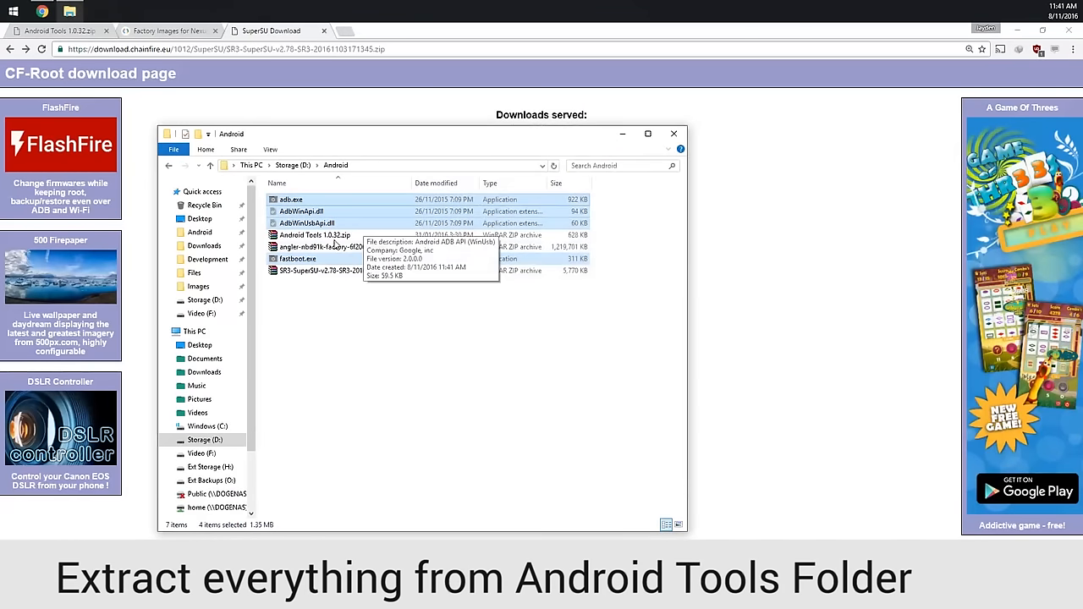
pyautogui.doubleClick(322, 247)
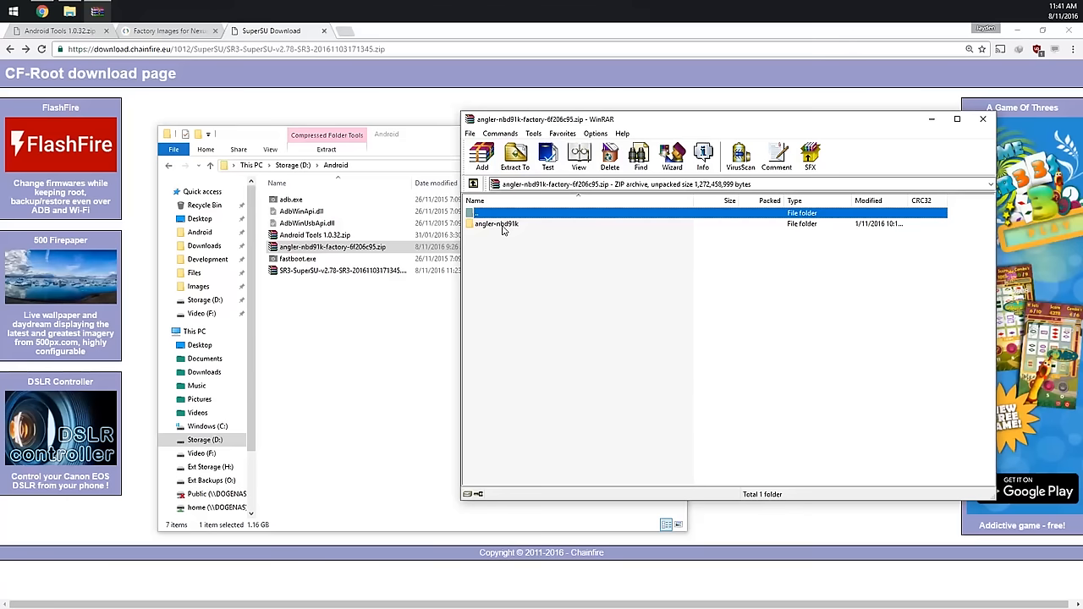
# Extract bootloader and radio .img files into Android, then view the inner image-angler-nbd91k zip's images
pyautogui.doubleClick(497, 224)
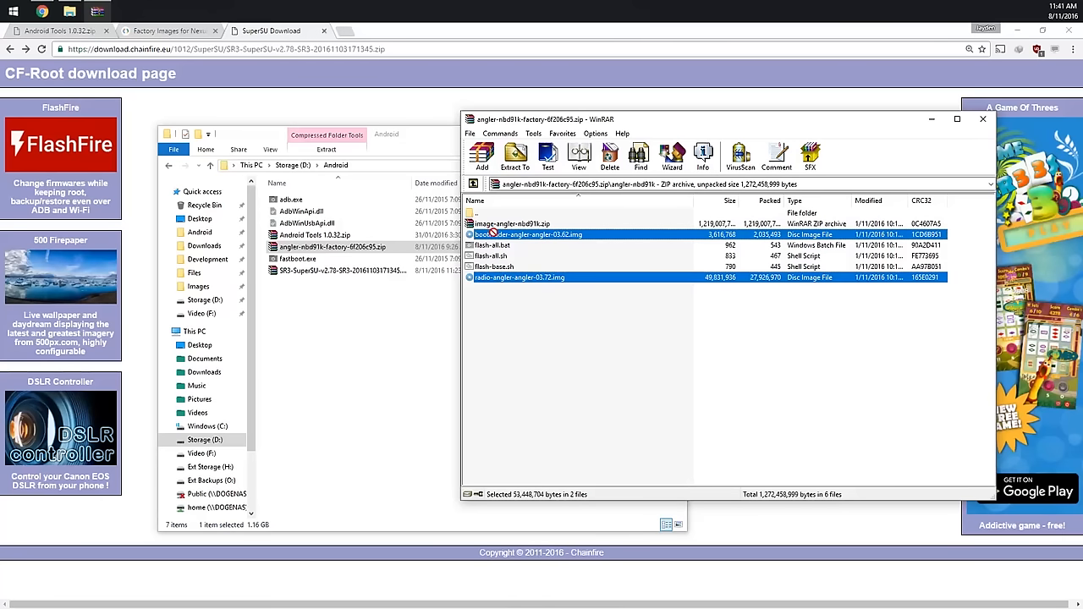
pyautogui.click(515, 156)
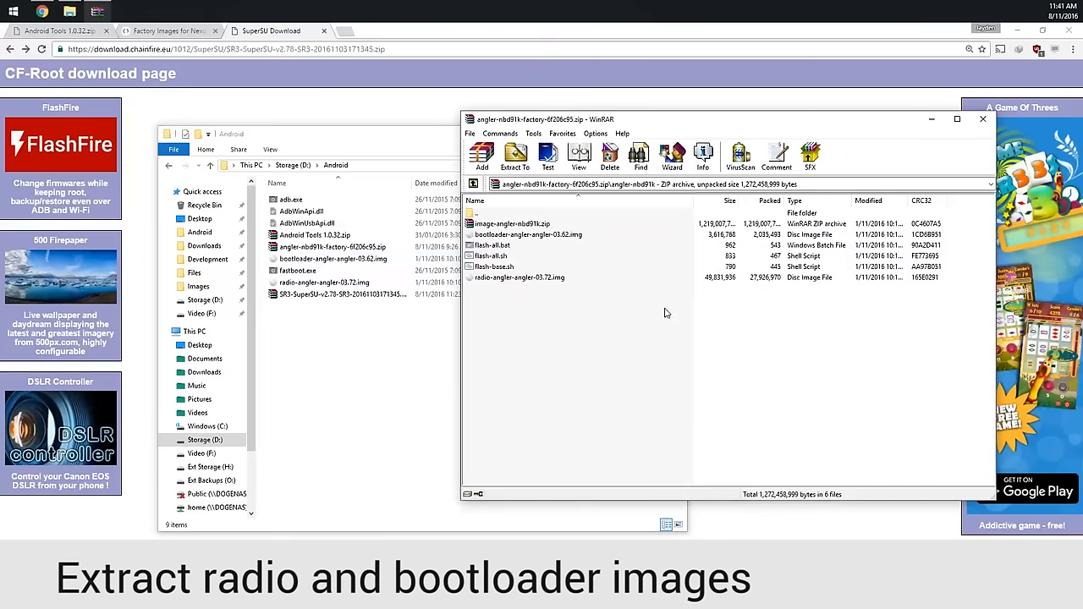
pyautogui.doubleClick(511, 223)
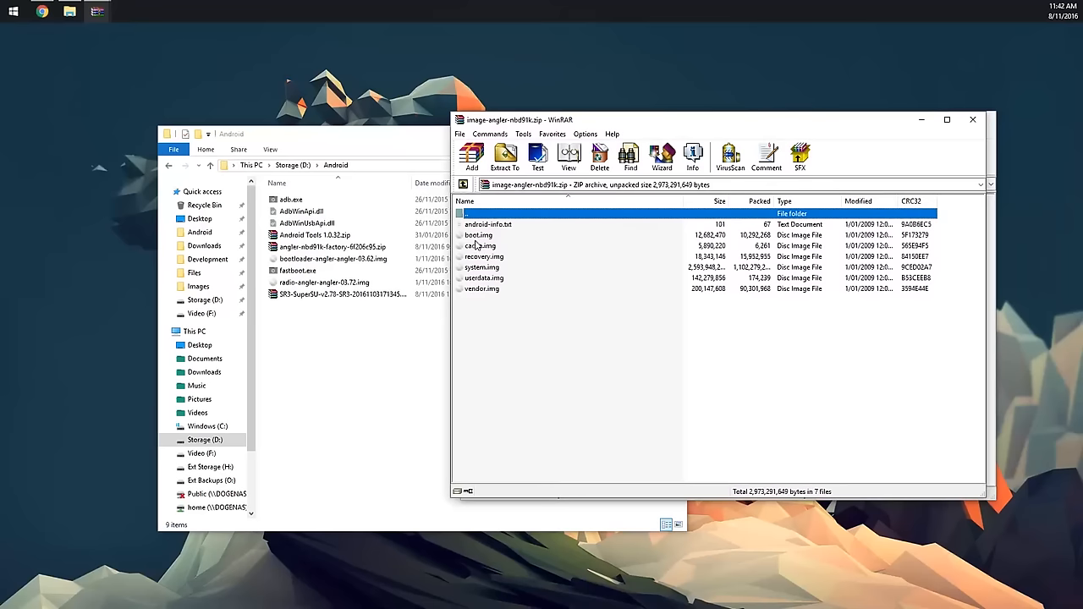
# Extract boot.img, system.img and vendor.img from the inner image archive into the Android folder
pyautogui.click(477, 233)
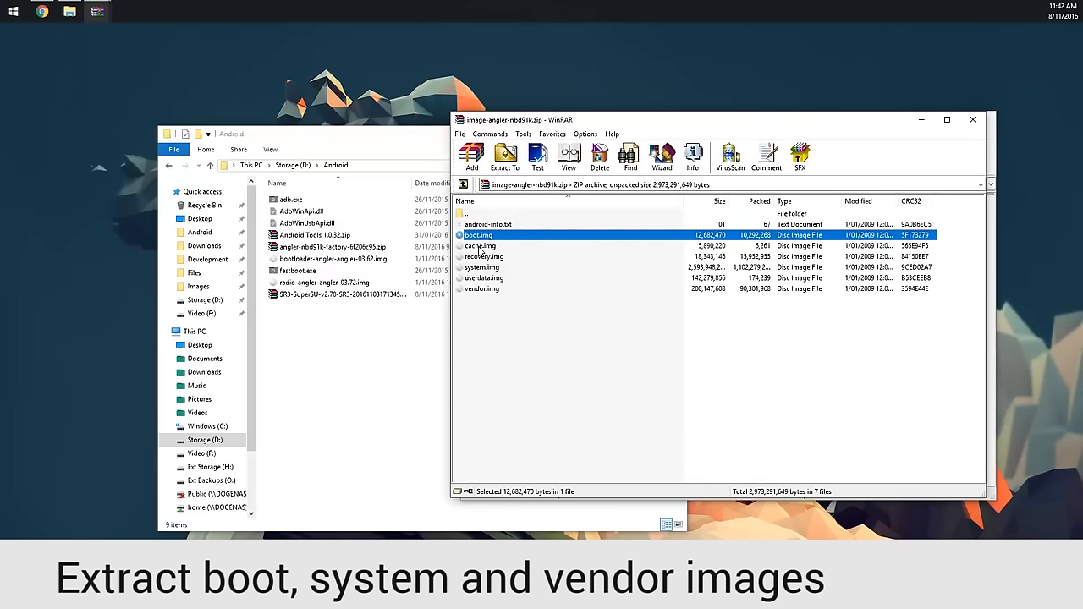
pyautogui.moveTo(487, 274)
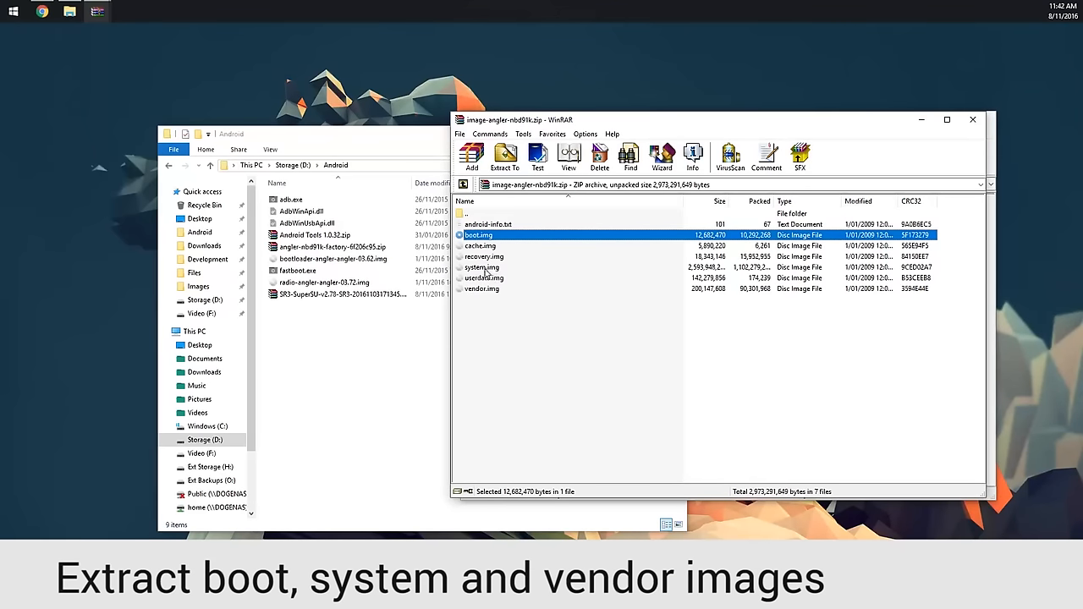
pyautogui.click(481, 288)
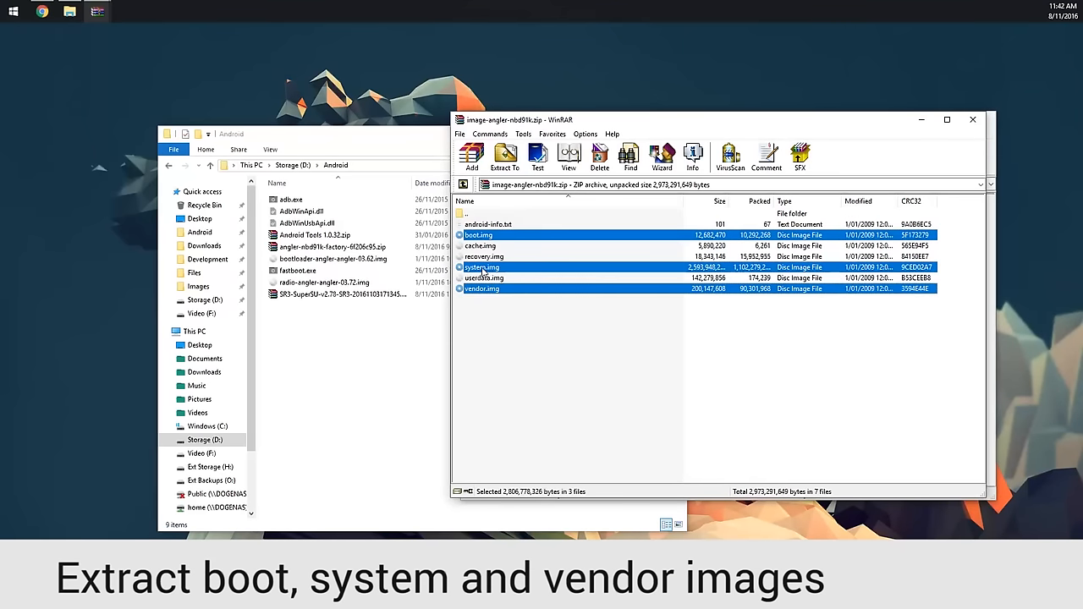
pyautogui.click(504, 157)
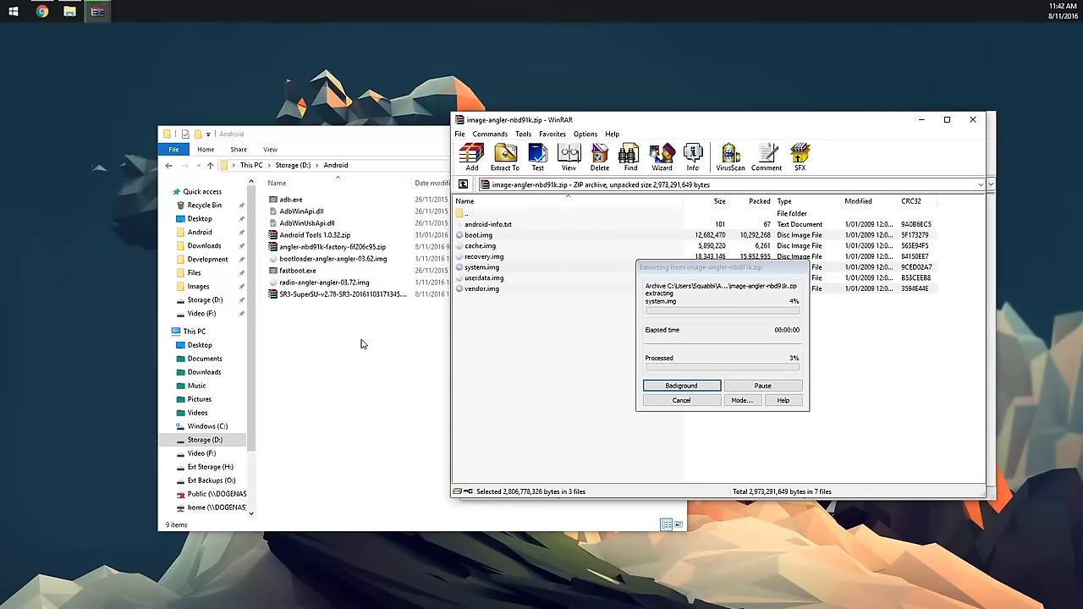